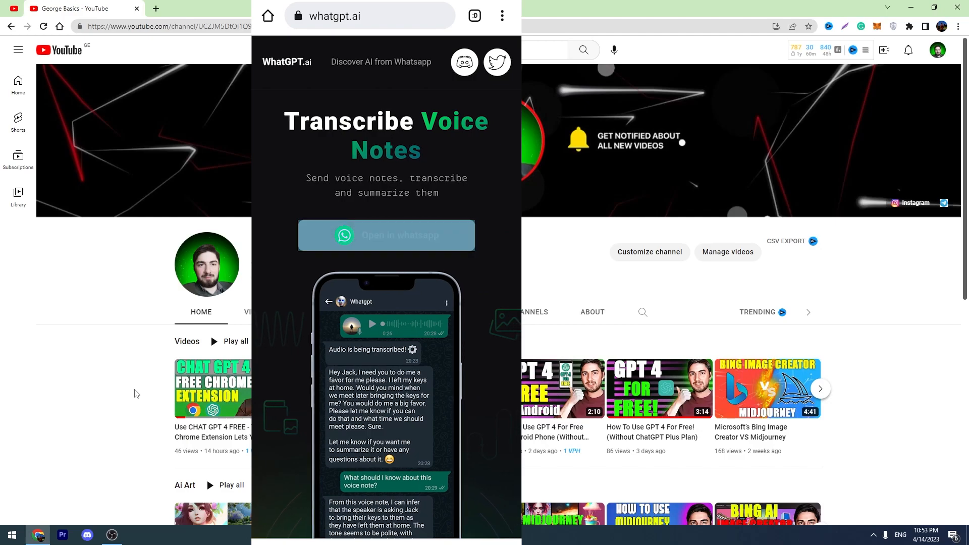
Step: Open the WhatGPT bot chat in WhatsApp and send the prefilled 'start' message
{"action": "left_click", "coordinate": [385, 236]}
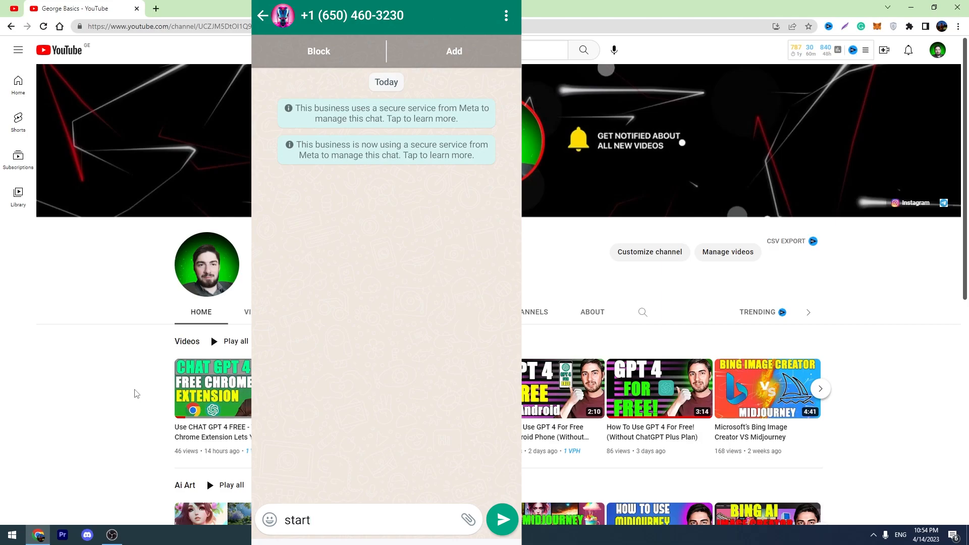
{"action": "left_click", "coordinate": [502, 519]}
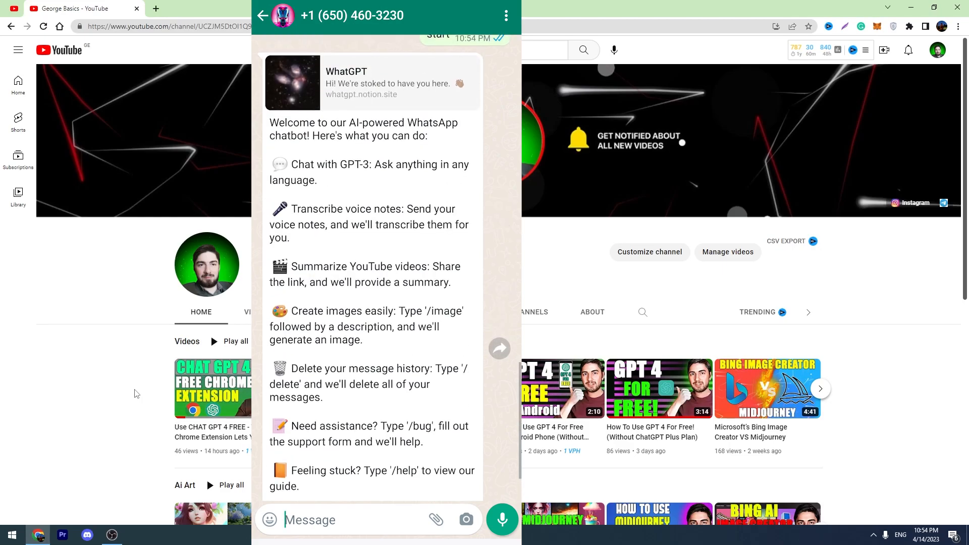
{"action": "left_click", "coordinate": [340, 520]}
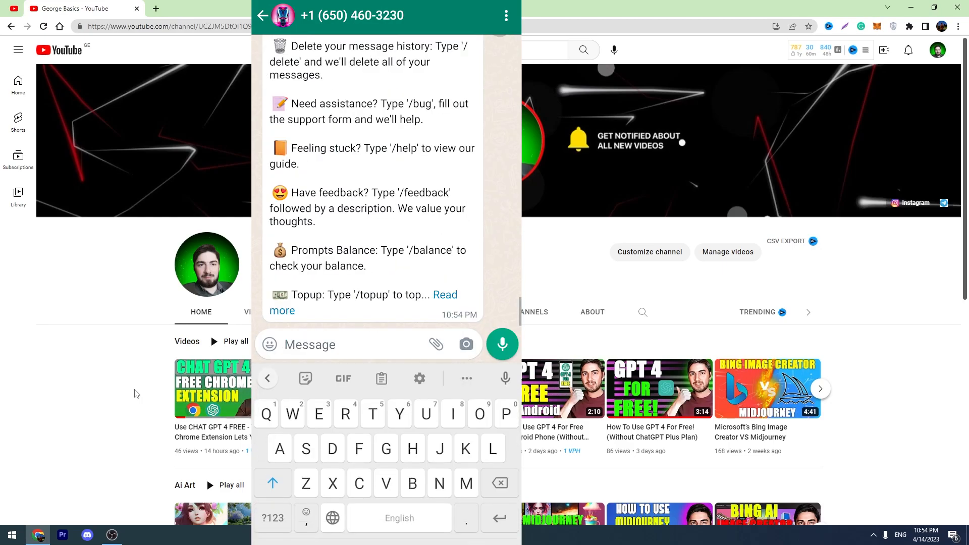
Step: Send 'What language model are you using?' and read the GPT-3 reply
{"action": "type", "text": "What language model are yo"}
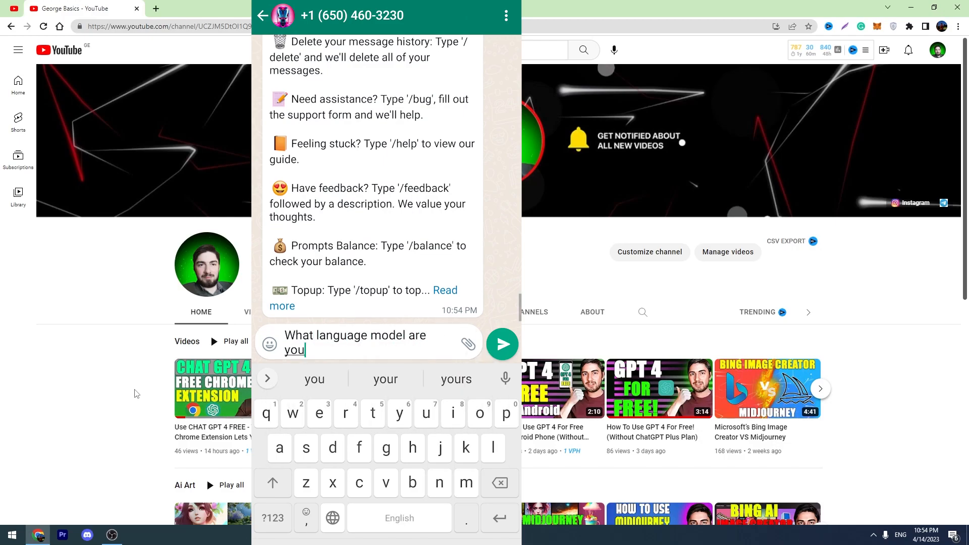
{"action": "type", "text": "using?"}
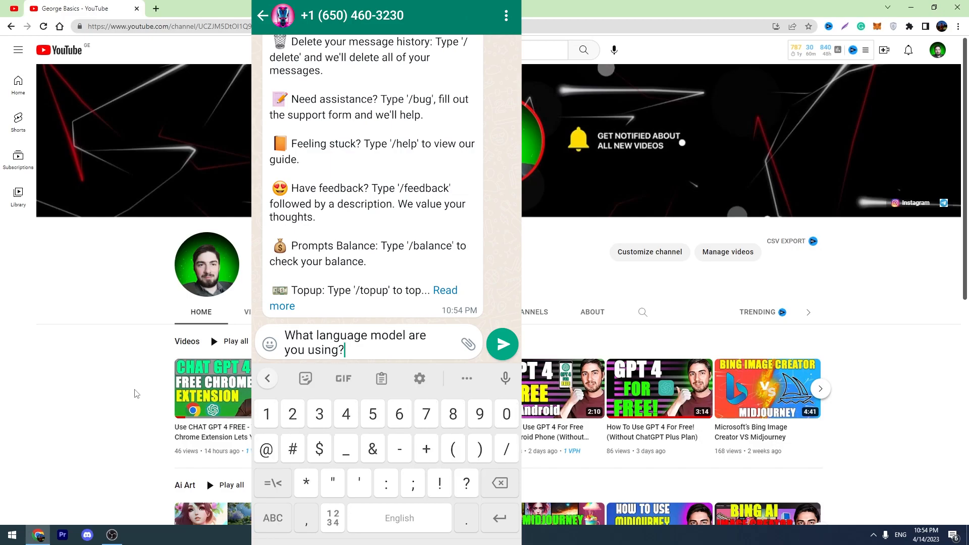
{"action": "left_click", "coordinate": [502, 344]}
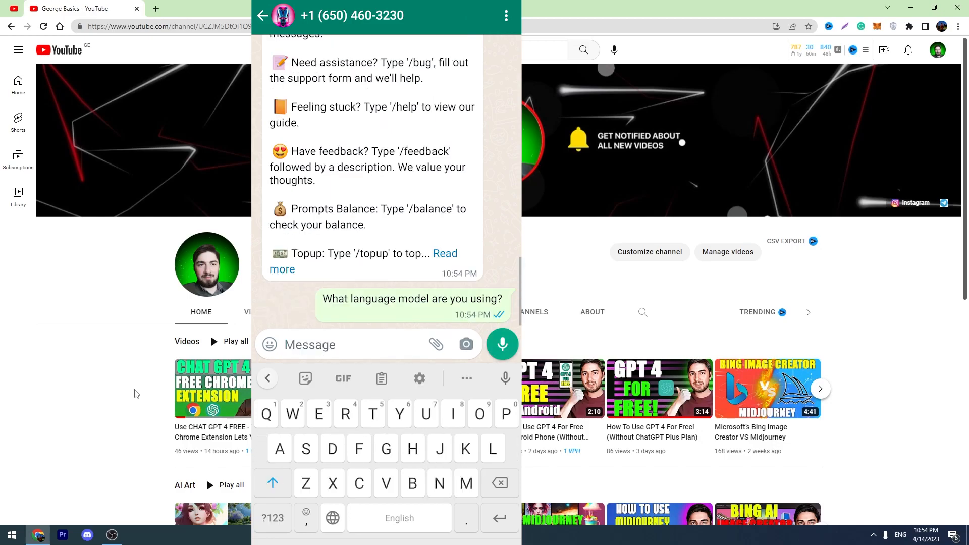
{"action": "scroll", "scroll_direction": "up", "scroll_amount": 3}
{"action": "type", "text": "Write"}
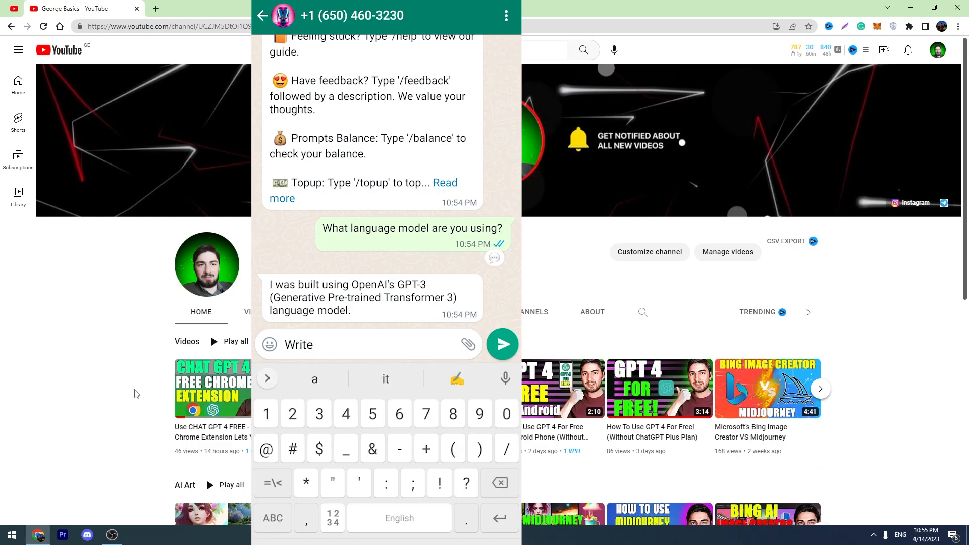
Step: Send 'Write 5 YouTube video titles about the topic can ai take human jobs'
{"action": "type", "text": "5 youtub"}
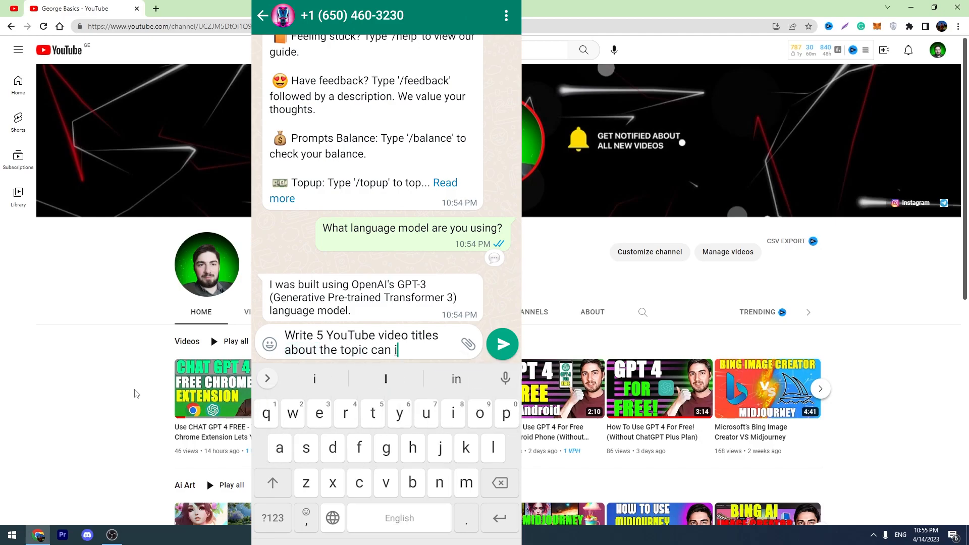
{"action": "type", "text": "ai take"}
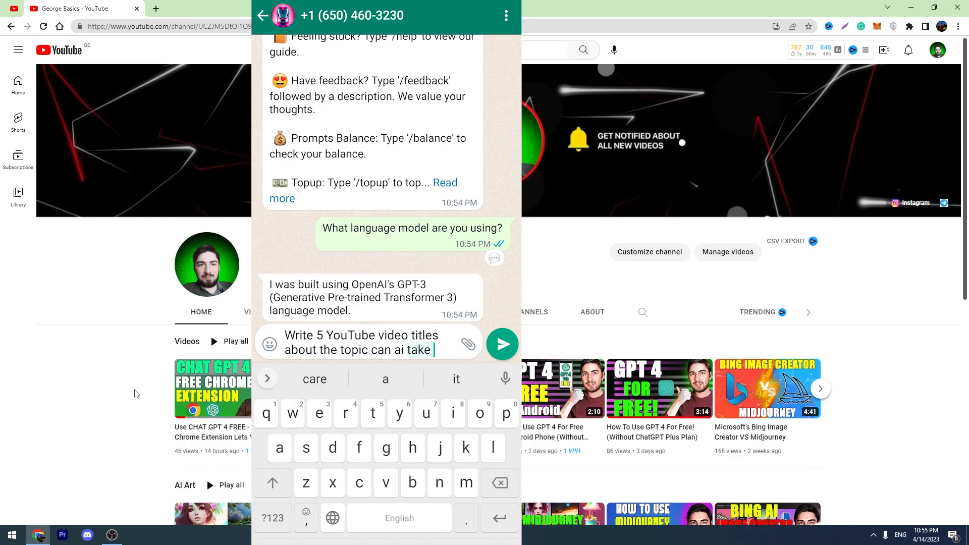
{"action": "type", "text": "human"}
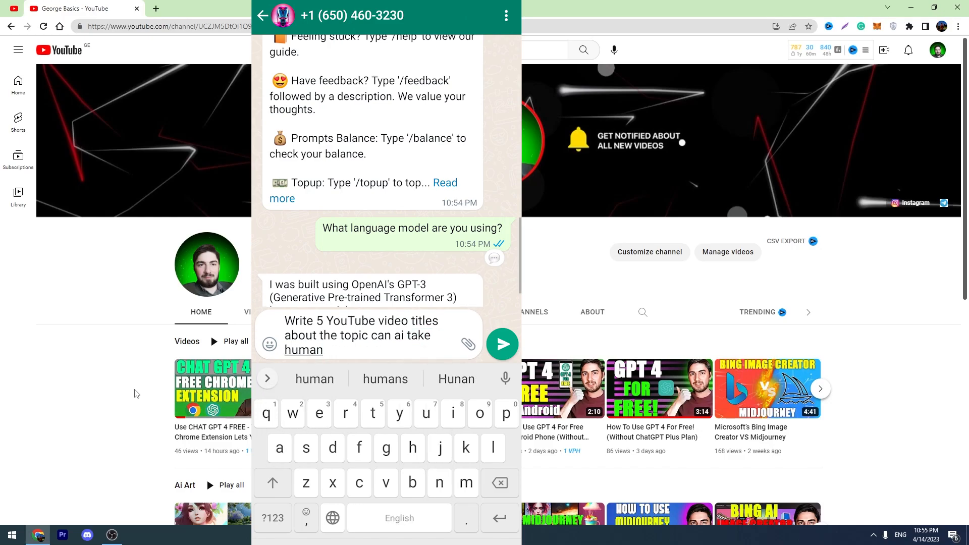
{"action": "left_click", "coordinate": [502, 344]}
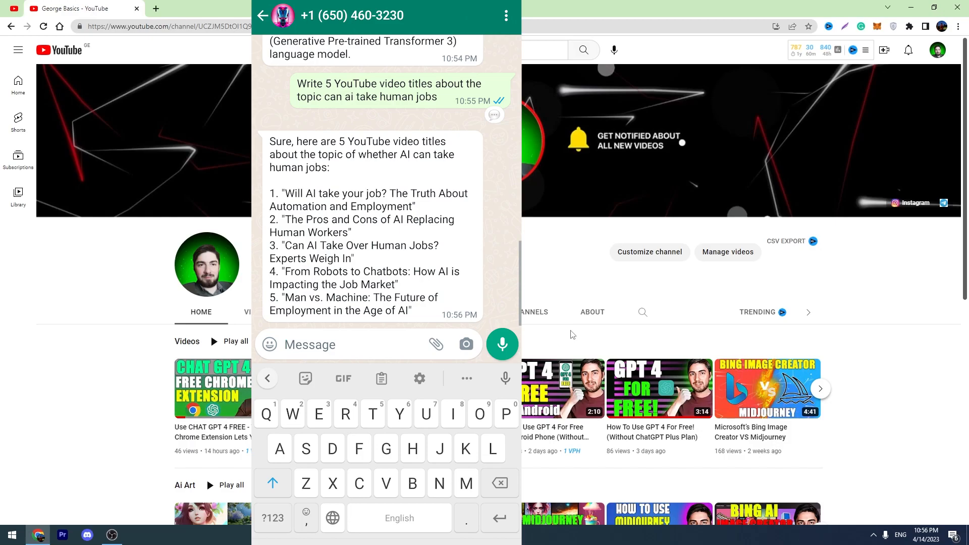
Step: Send '/image boy playing with ball in garden' and check the generating notice
{"action": "type", "text": "/im"}
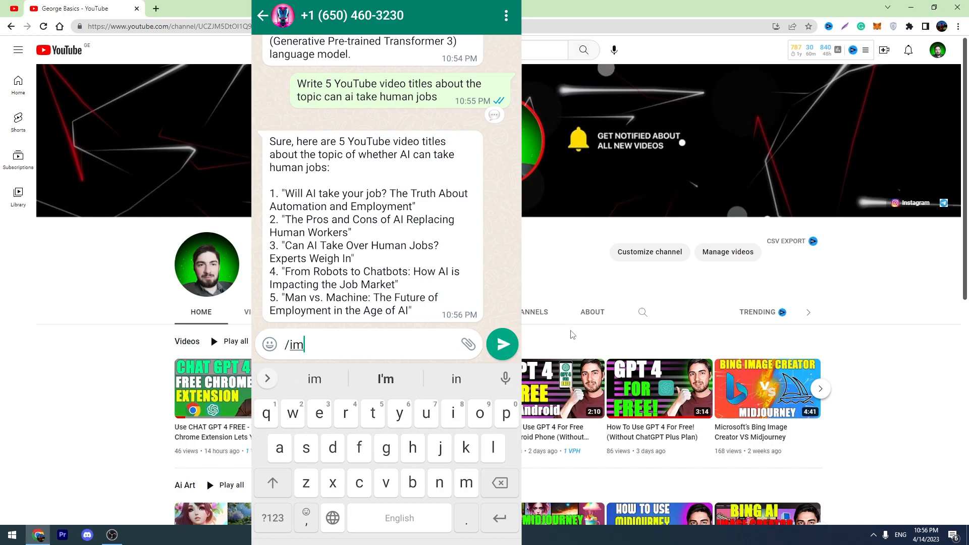
{"action": "type", "text": "age"}
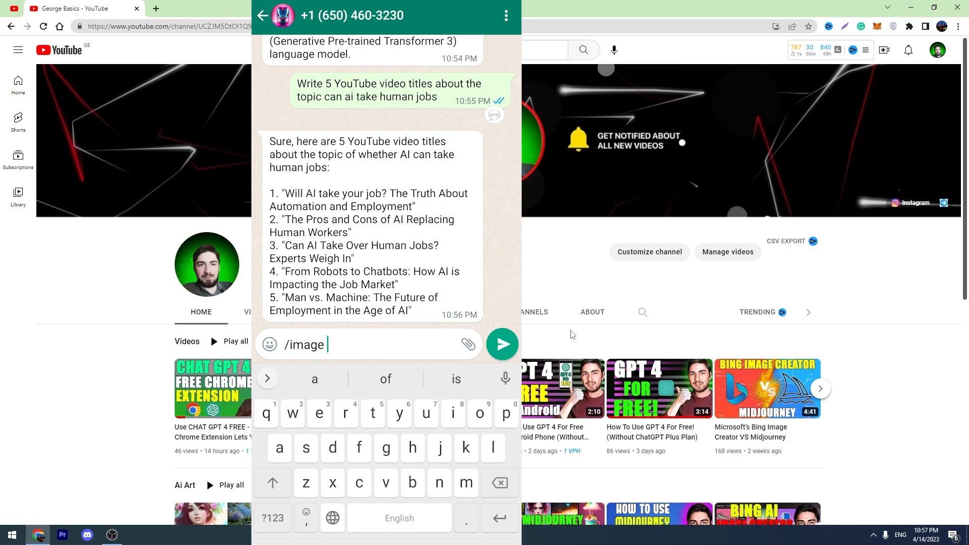
{"action": "type", "text": "b"}
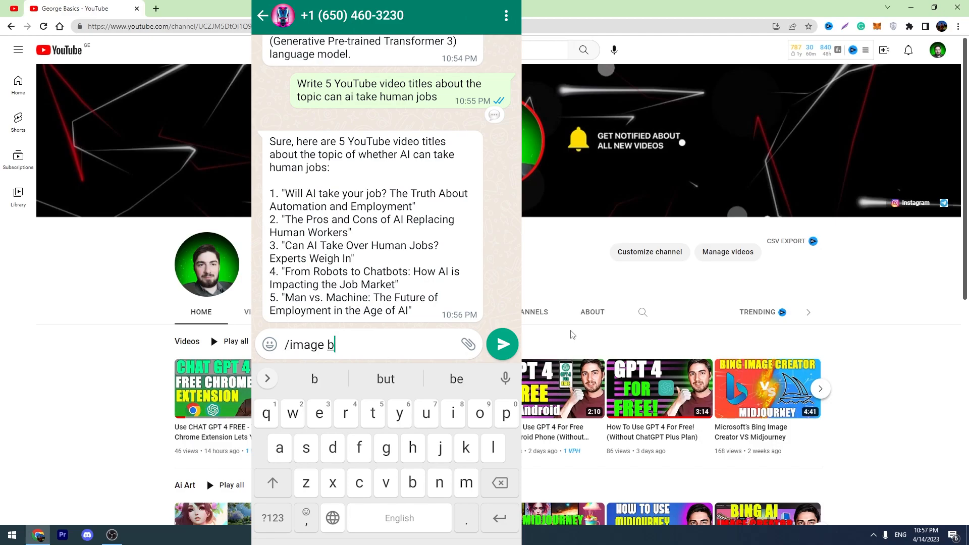
{"action": "type", "text": "oy playing"}
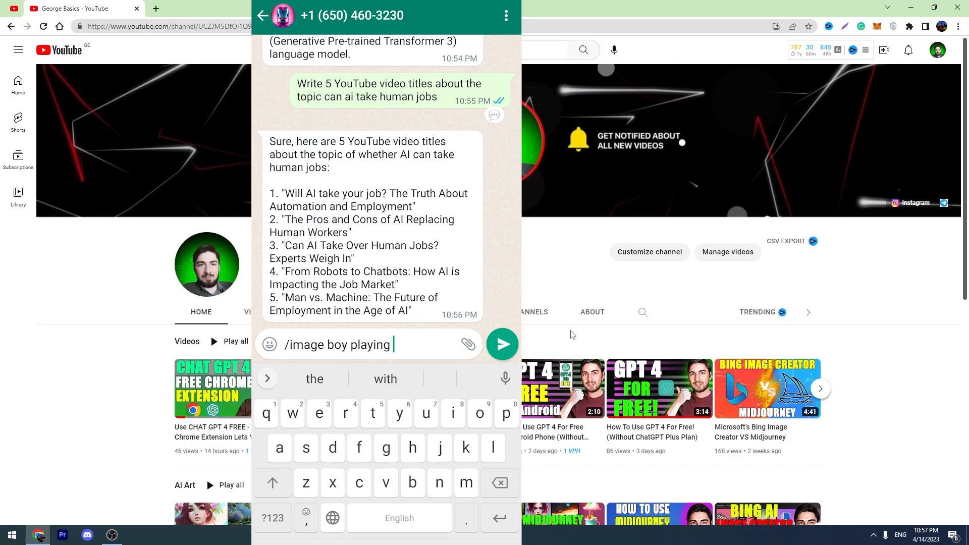
{"action": "type", "text": "with ball"}
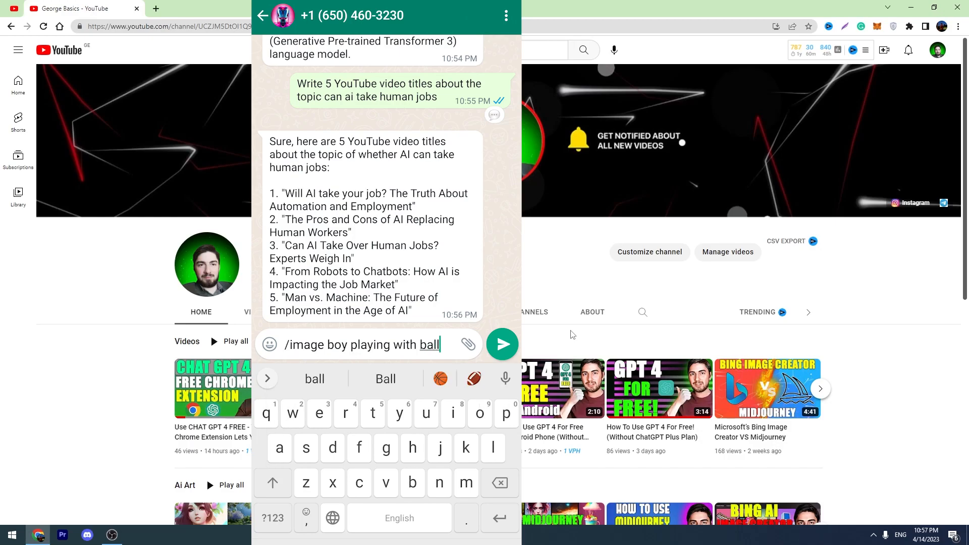
{"action": "type", "text": "in ga"}
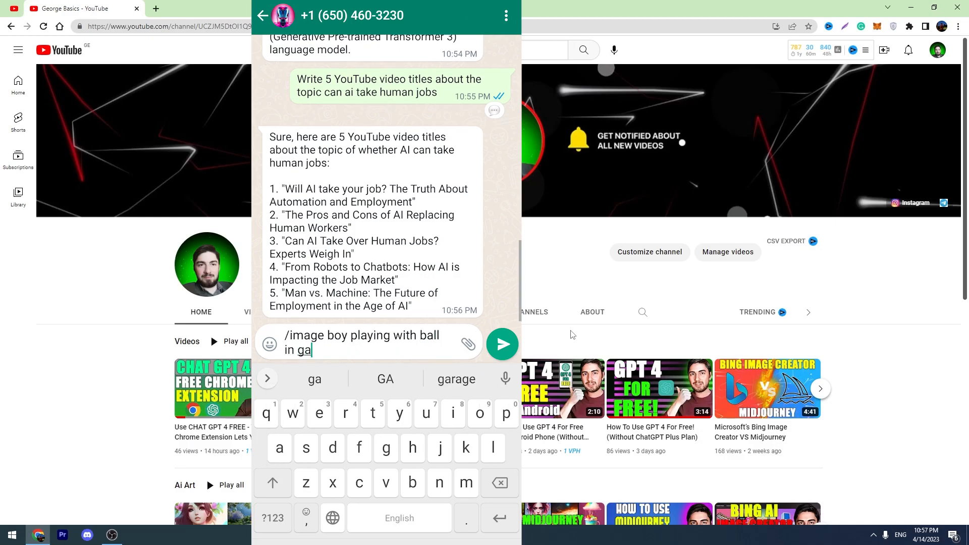
{"action": "left_click", "coordinate": [501, 344]}
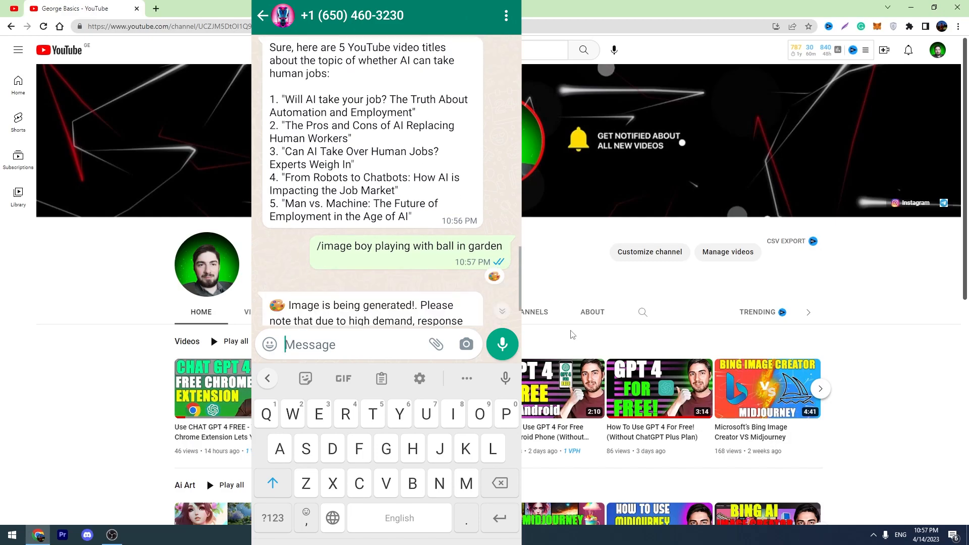
{"action": "scroll", "scroll_direction": "up", "scroll_amount": 3}
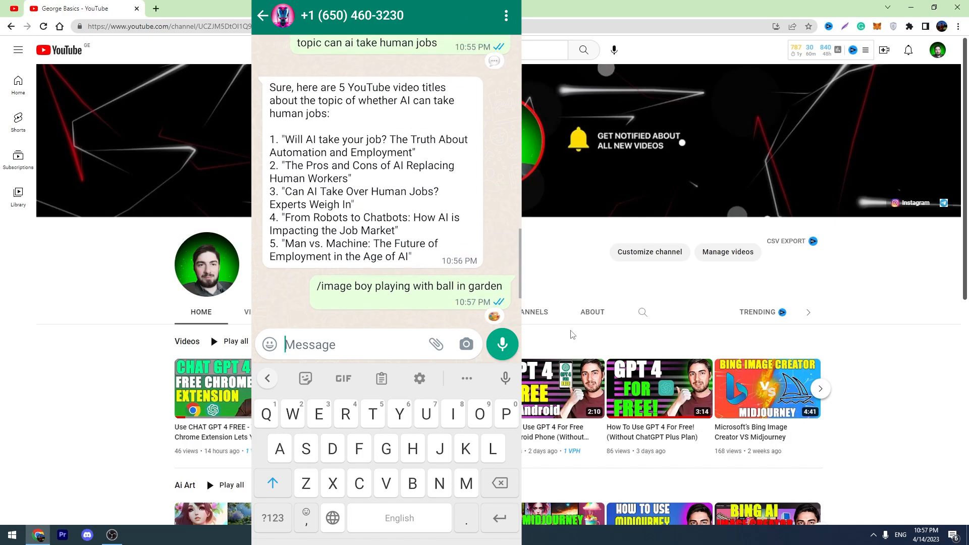
{"action": "scroll", "scroll_direction": "down", "scroll_amount": 3}
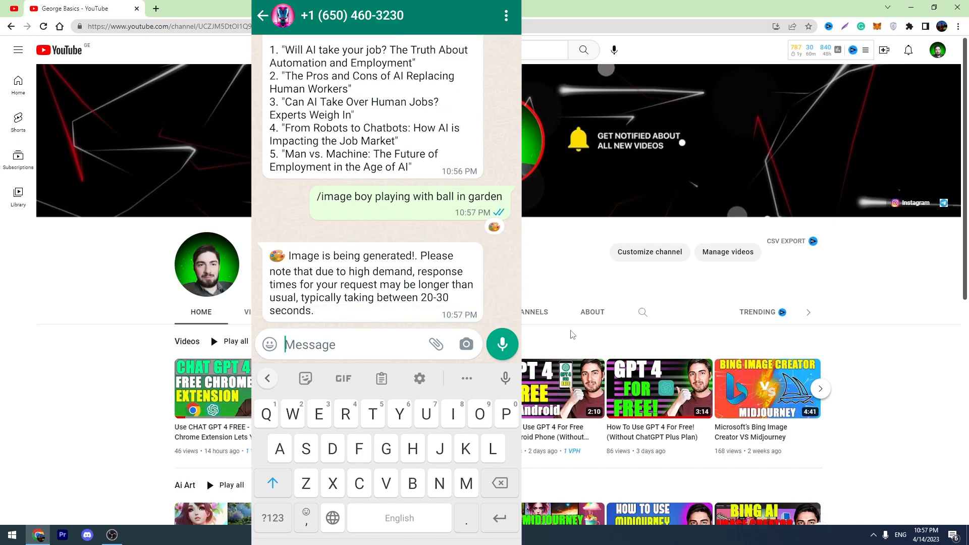